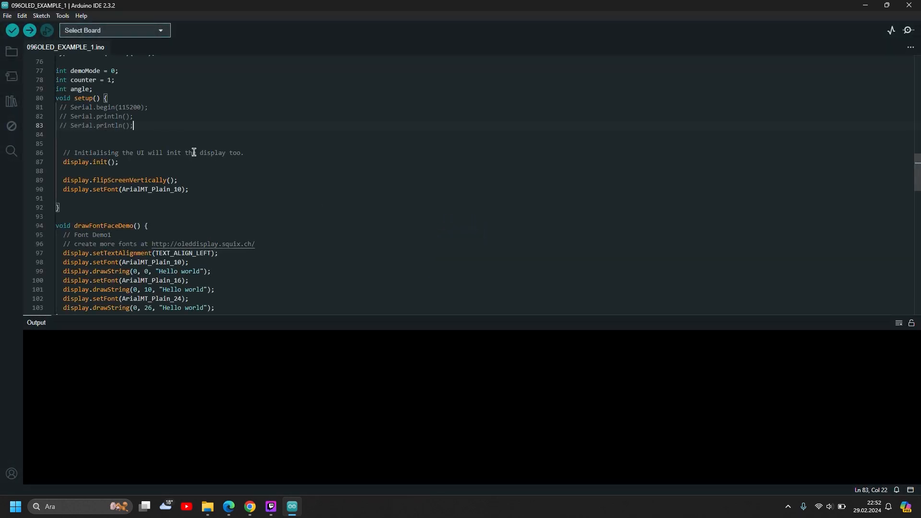
# Target the NodeMCU 1.0 (ESP-12E Module) board on COM6 and go to the Examples menu
pyautogui.click(115, 30)
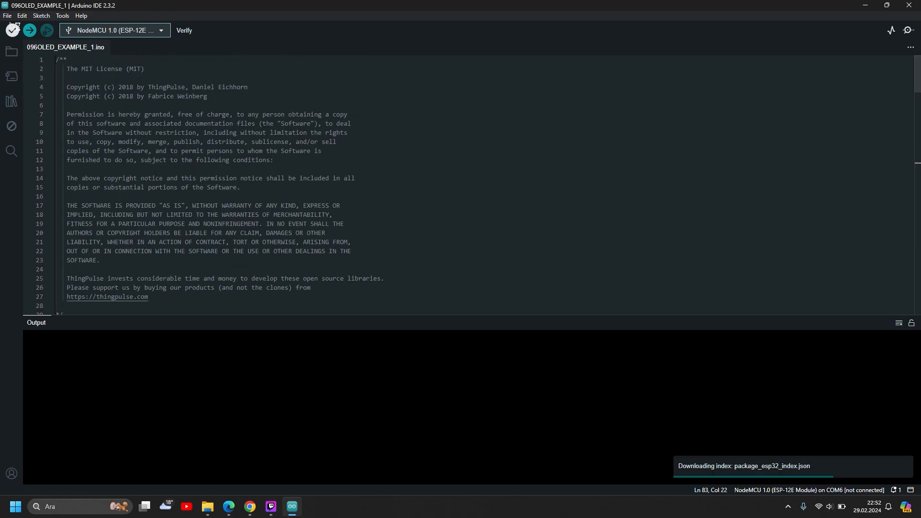
pyautogui.click(7, 16)
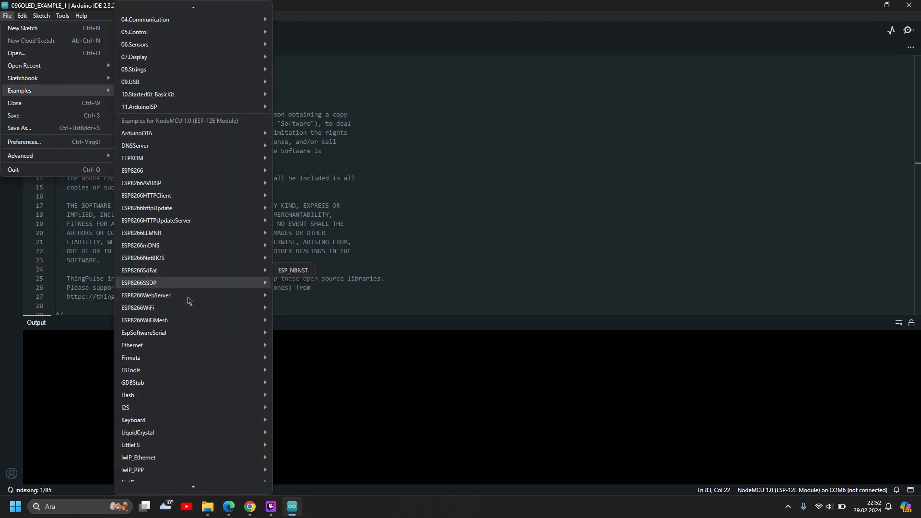
# Load the SSD1306SimpleDemo example from the ESP8266/ESP32 OLED driver library
pyautogui.scroll(-3)
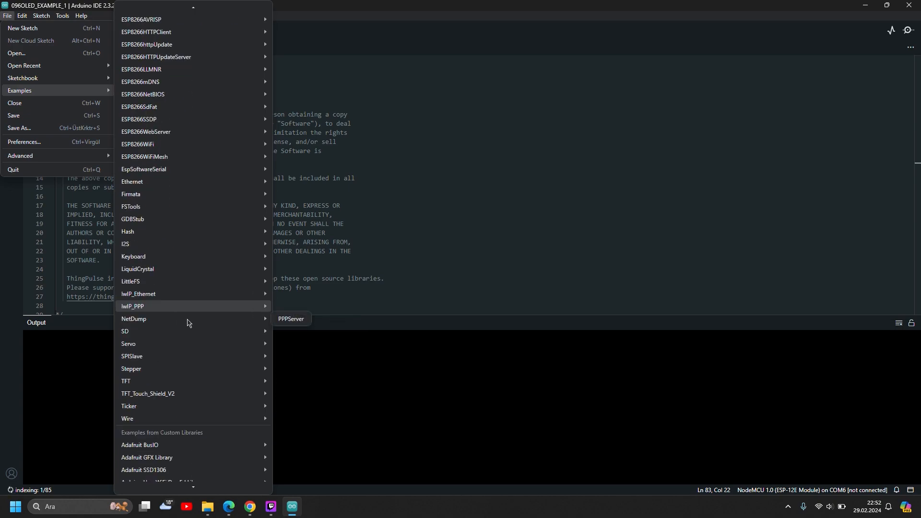
pyautogui.moveTo(216, 467)
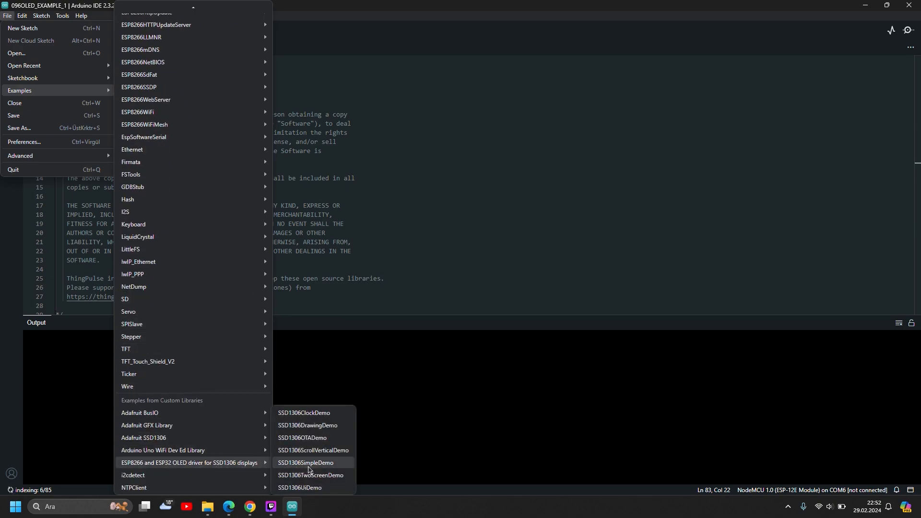
pyautogui.click(305, 467)
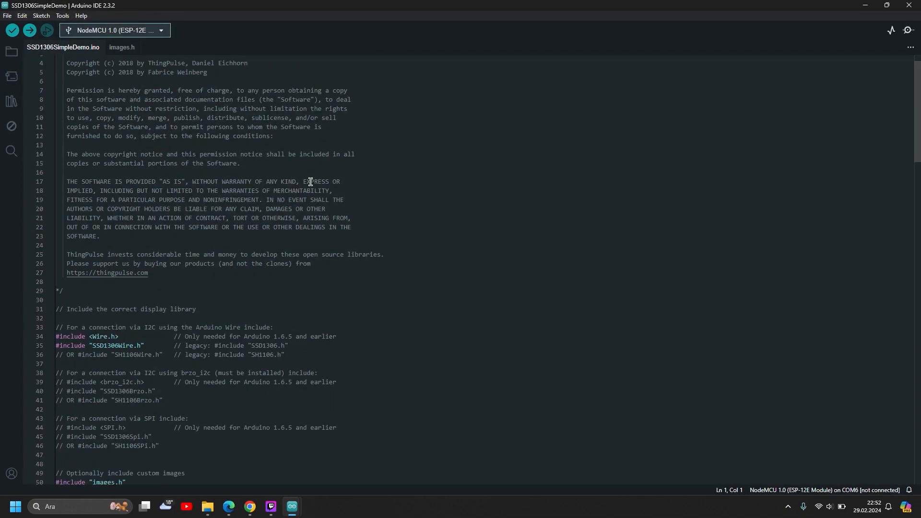
# Review the SSD1306SimpleDemo code, selecting the display object on line 54
pyautogui.scroll(-3)
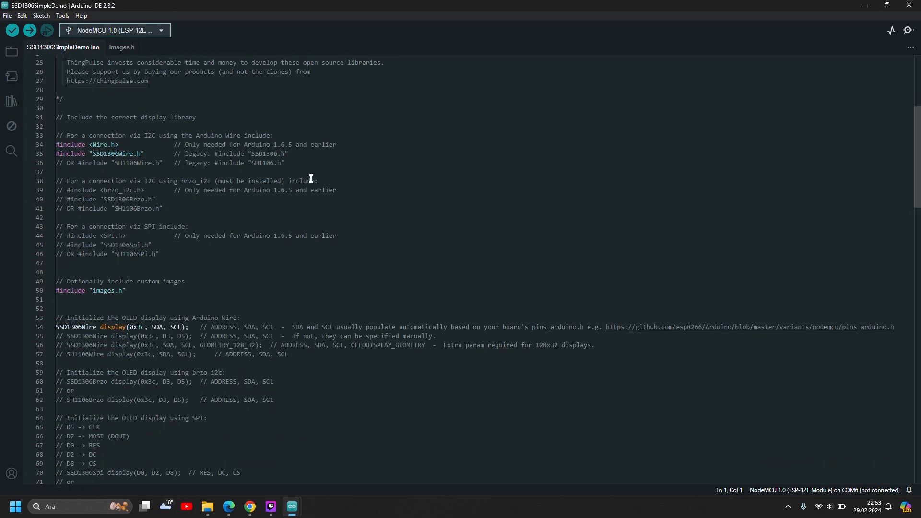
pyautogui.scroll(-3)
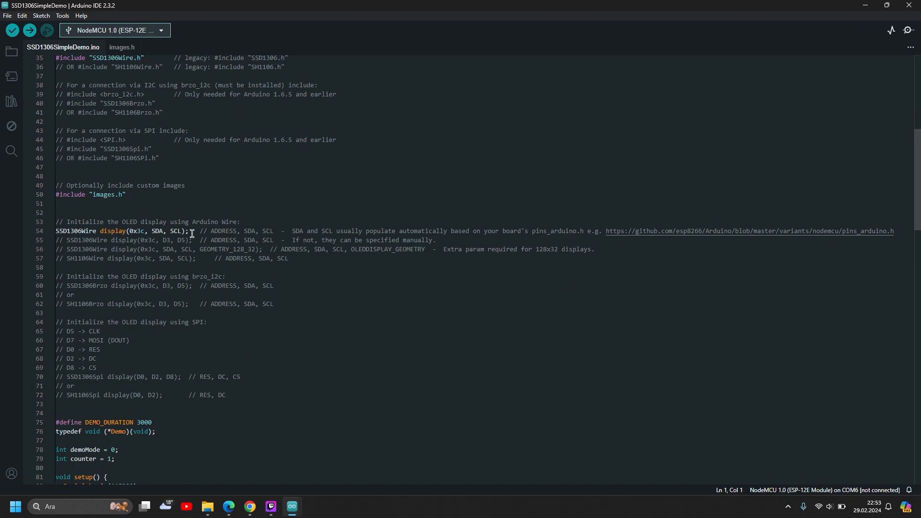
pyautogui.doubleClick(103, 230)
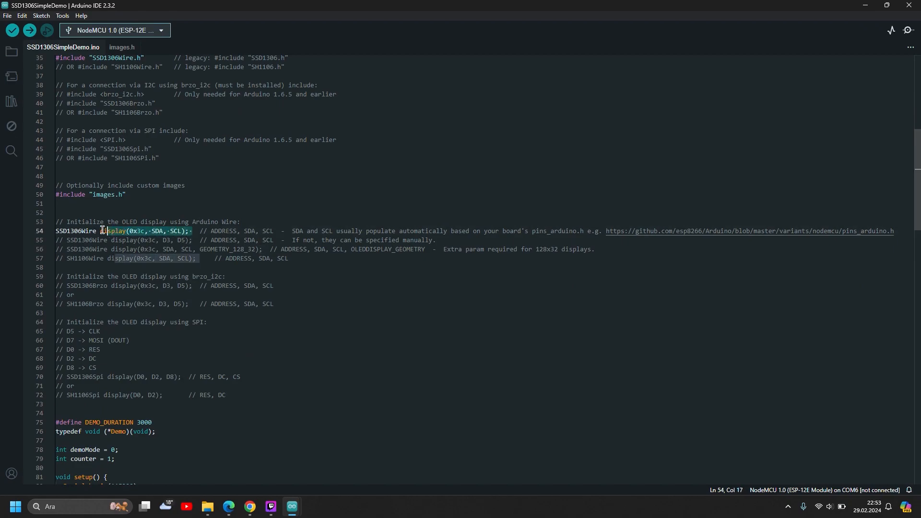
pyautogui.scroll(-3)
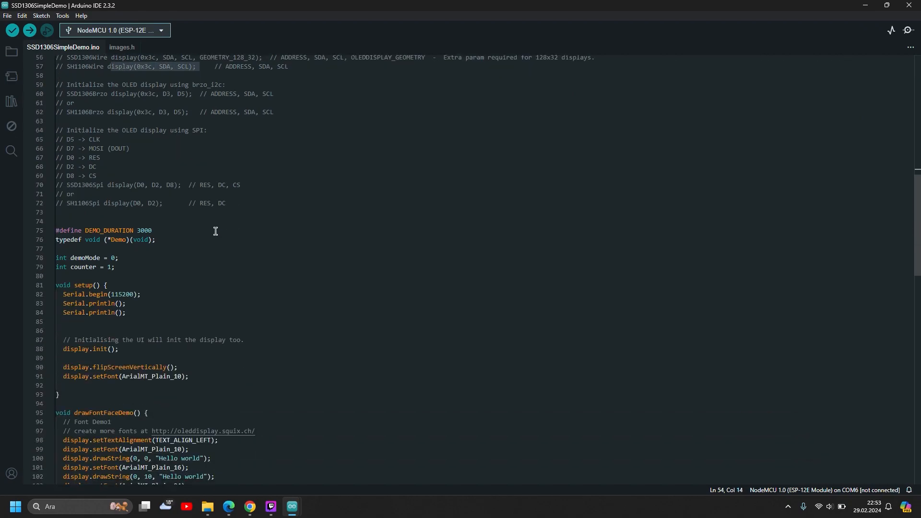
pyautogui.scroll(-3)
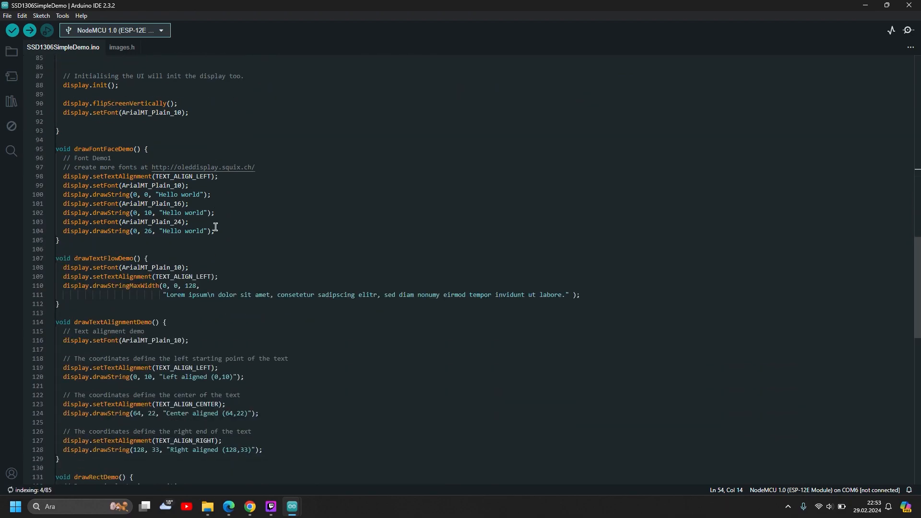
pyautogui.scroll(-3)
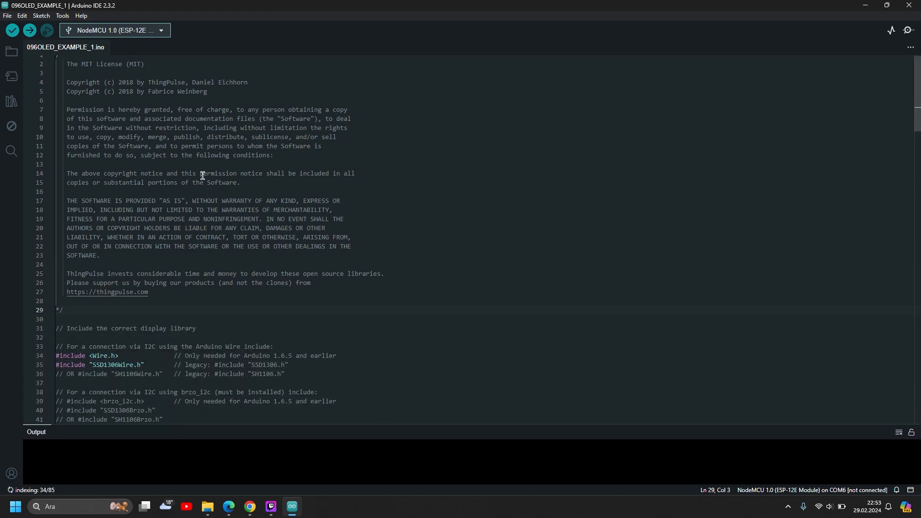
pyautogui.scroll(-3)
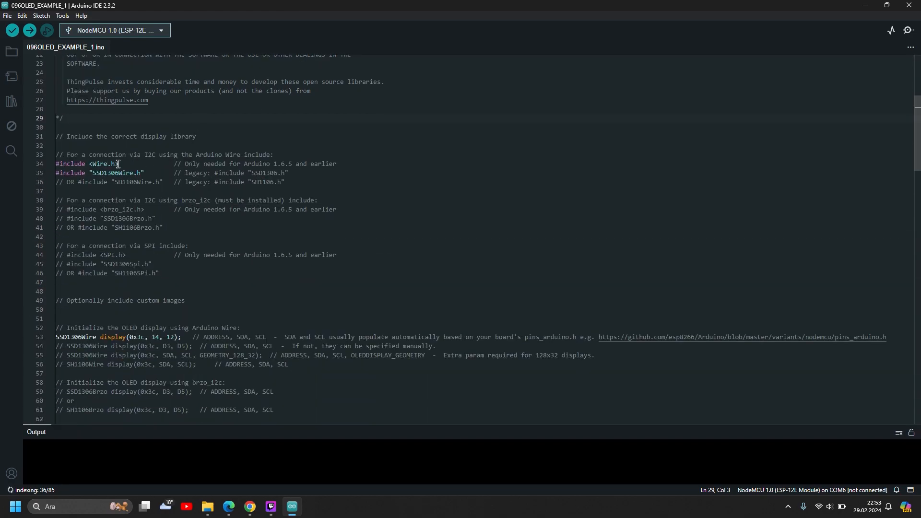
pyautogui.scroll(-3)
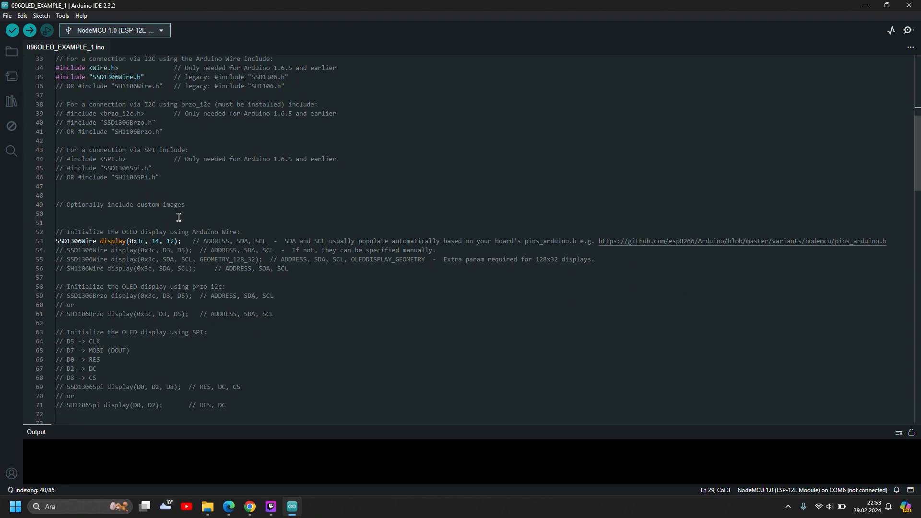
pyautogui.scroll(-3)
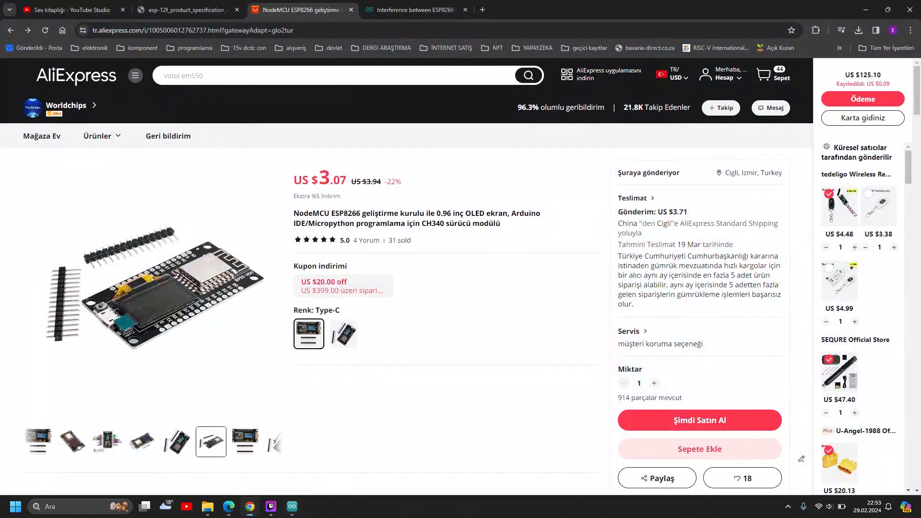
# Read the listing's OLED pin assignments (SDA GPIO14, SCL GPIO12) and return to the sketch
pyautogui.scroll(-3)
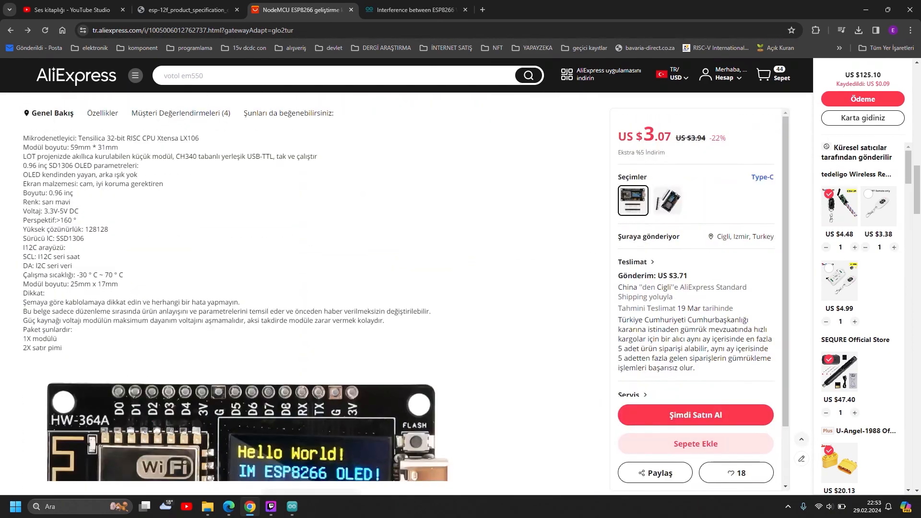
pyautogui.scroll(-3)
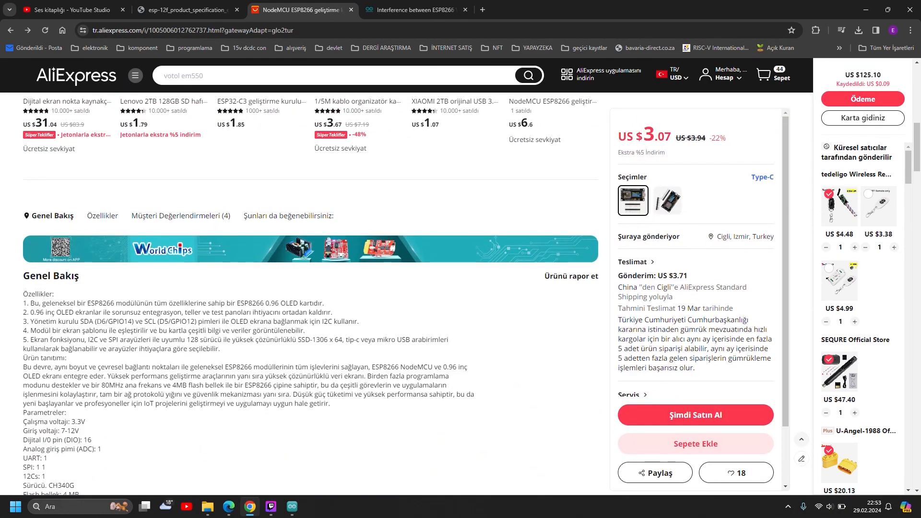
pyautogui.doubleClick(125, 321)
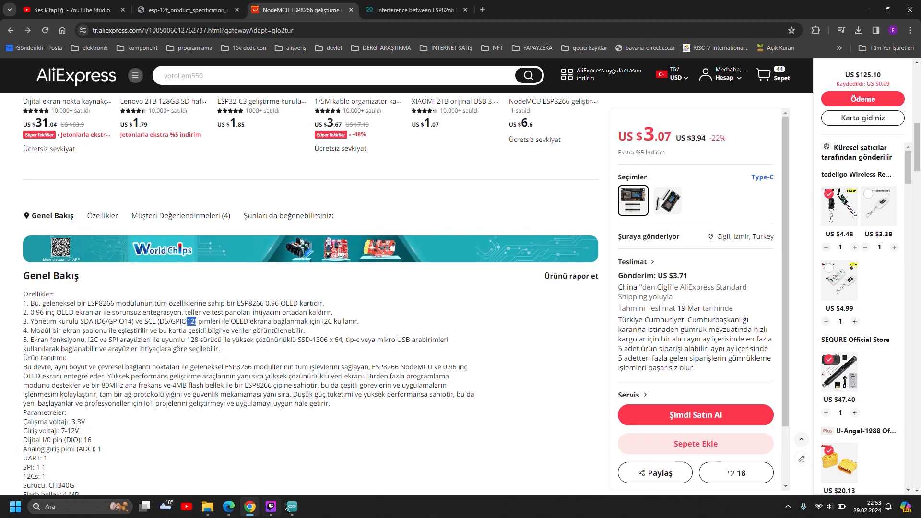
pyautogui.click(292, 507)
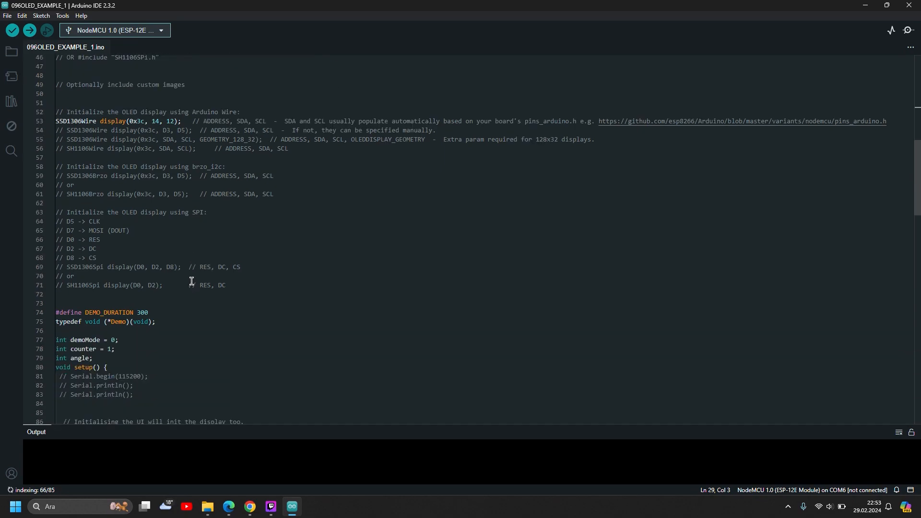
pyautogui.scroll(-3)
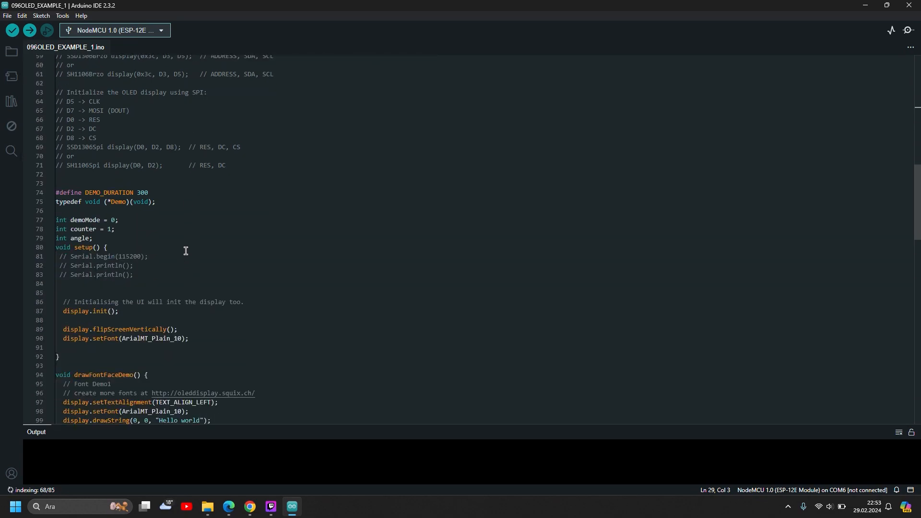
pyautogui.scroll(-3)
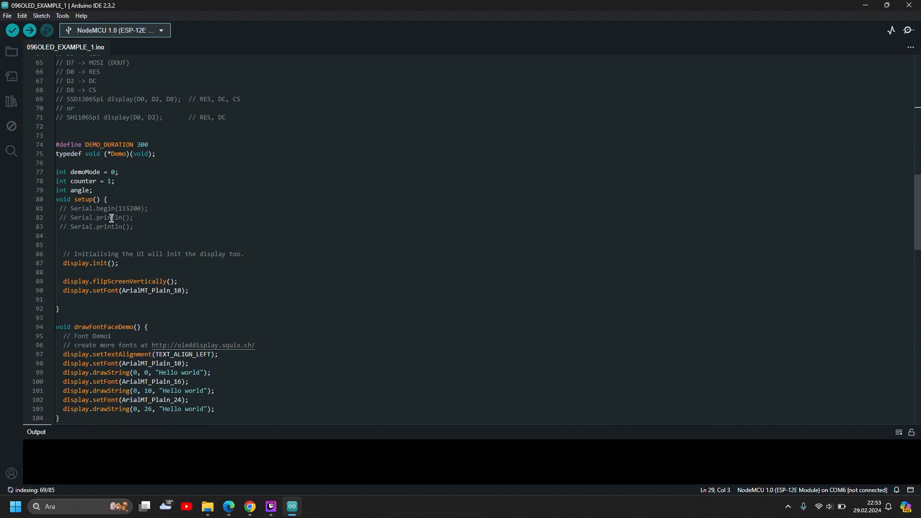
pyautogui.scroll(-3)
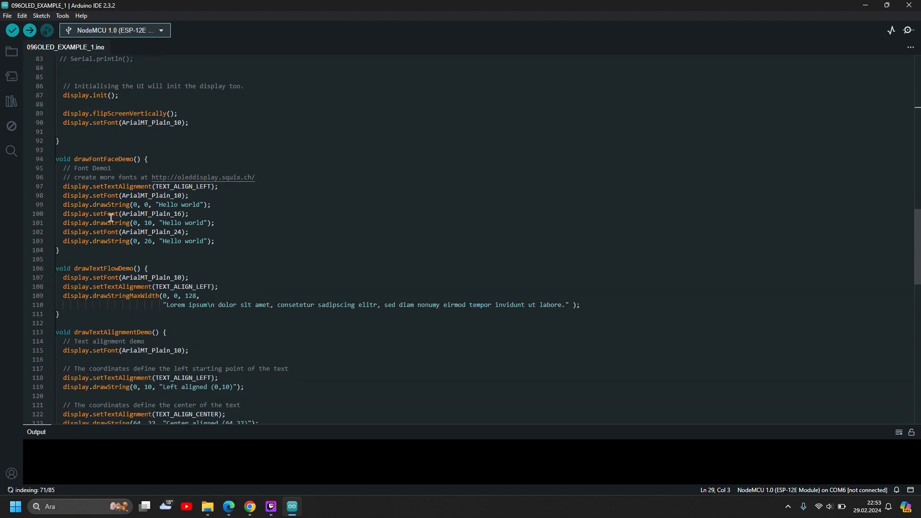
pyautogui.scroll(-3)
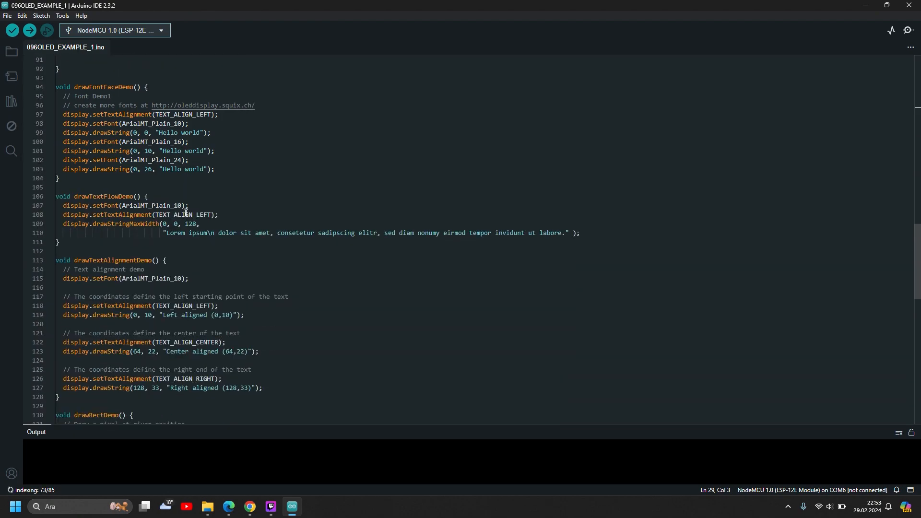
pyautogui.scroll(-3)
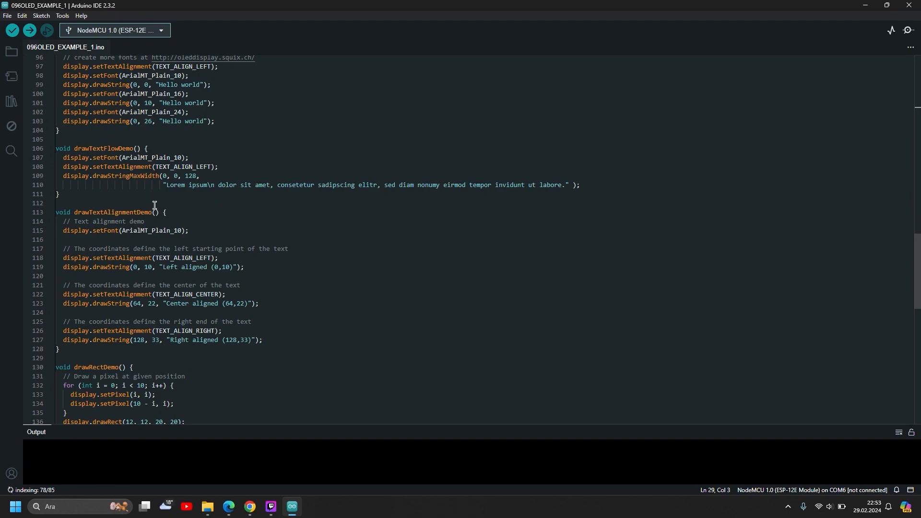
pyautogui.scroll(-3)
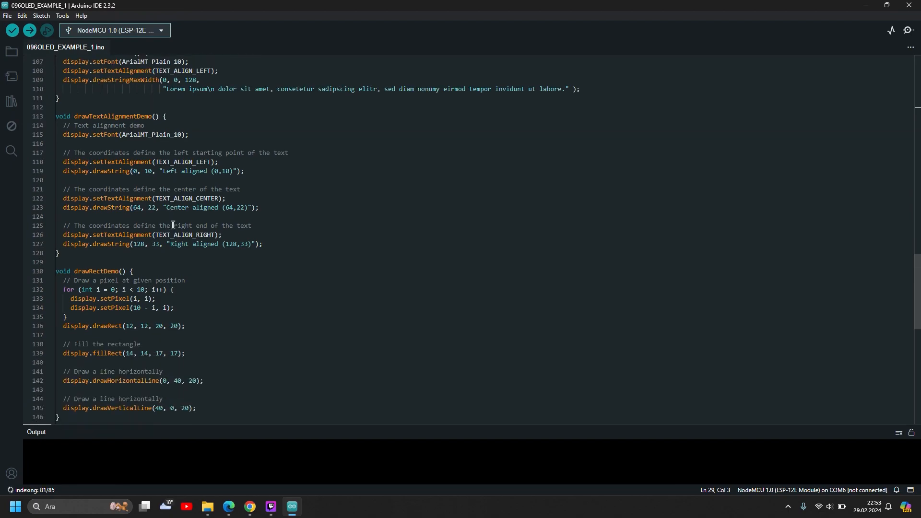
pyautogui.scroll(-3)
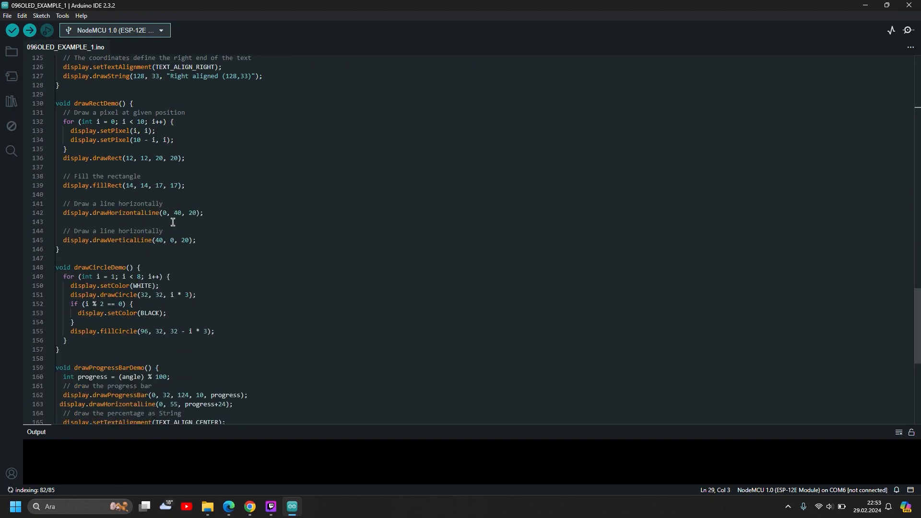
pyautogui.scroll(-3)
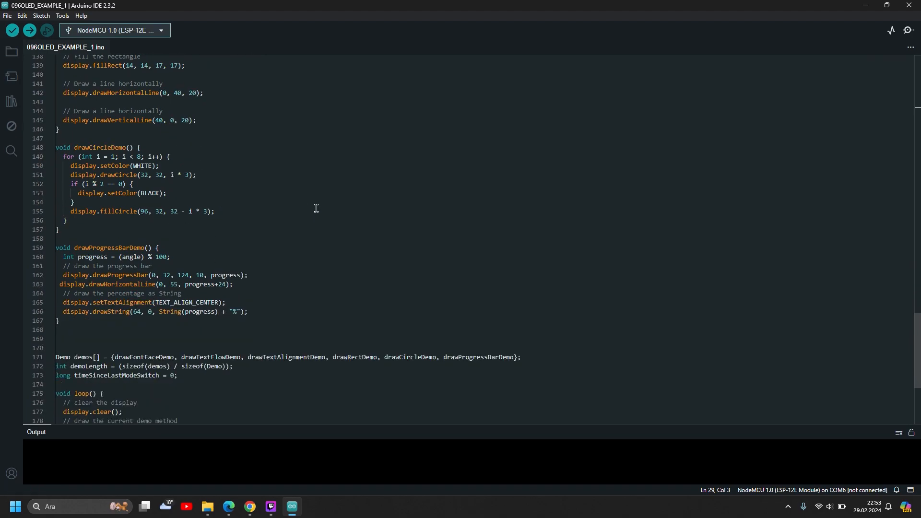
pyautogui.scroll(-3)
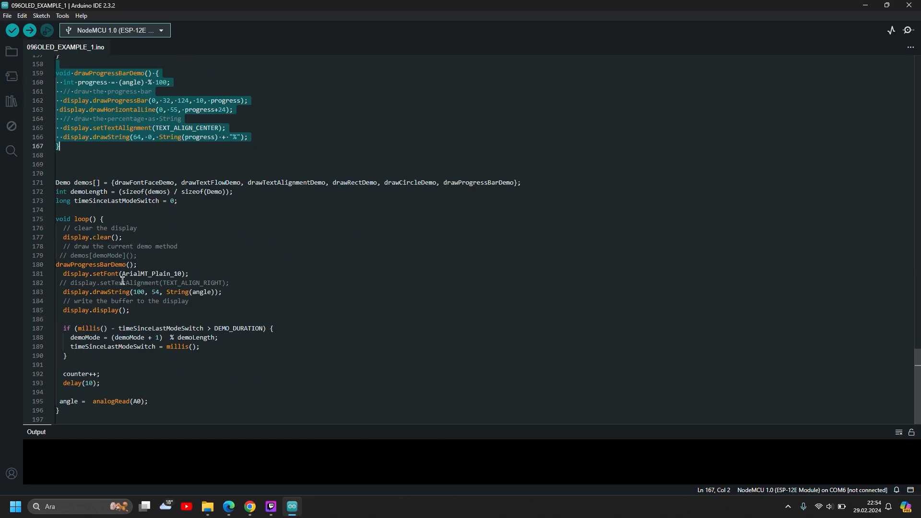
pyautogui.moveTo(198, 261)
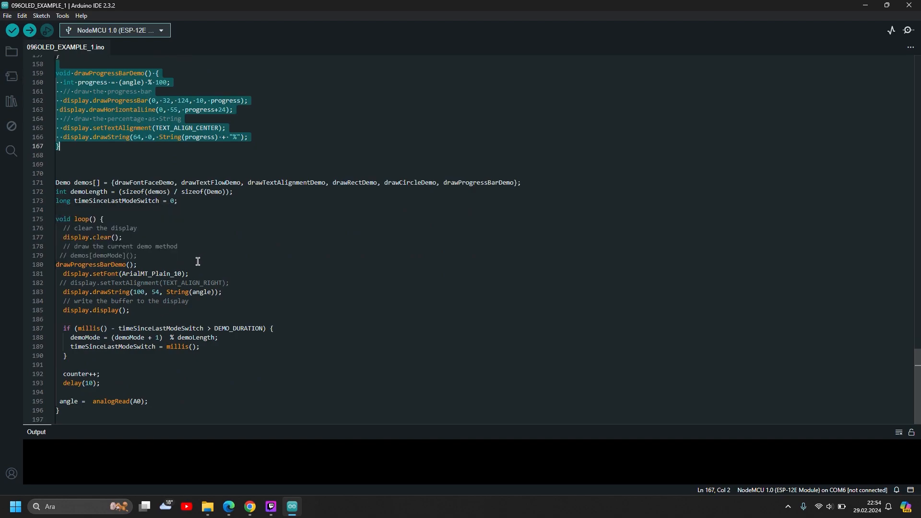
pyautogui.moveTo(150, 305)
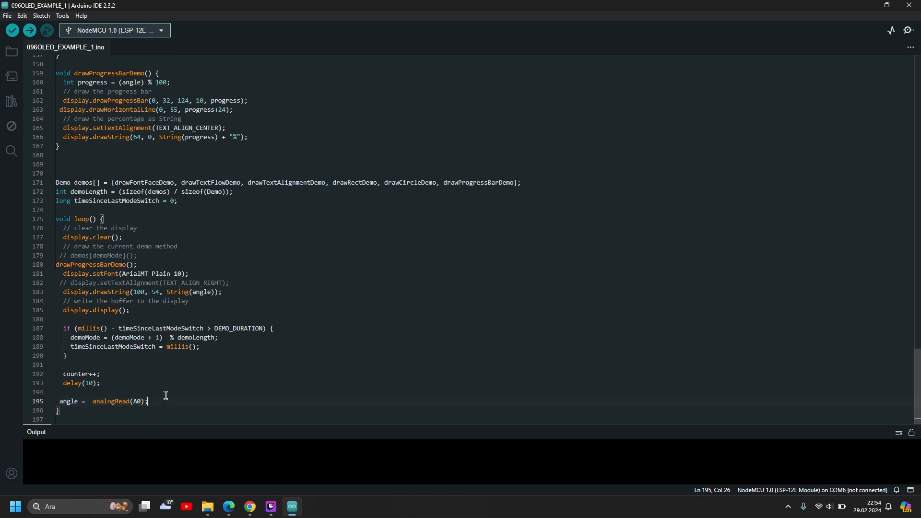
pyautogui.moveTo(12, 30)
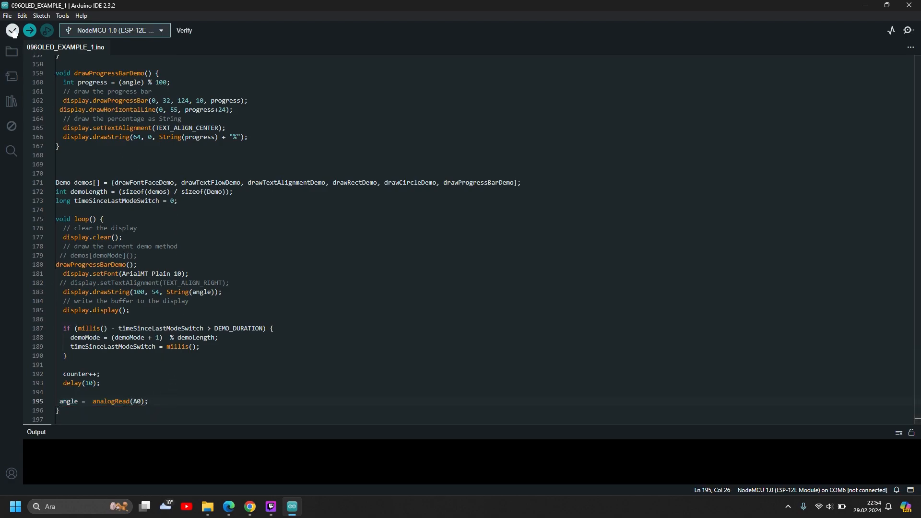
# Compile the OLED sketch (23% flash) and upload it to the NodeMCU on COM6
pyautogui.click(11, 29)
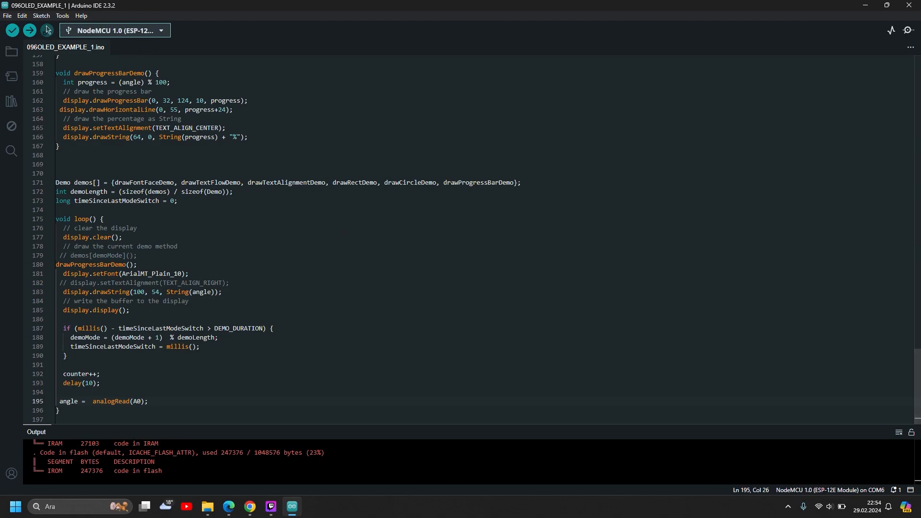
pyautogui.click(28, 30)
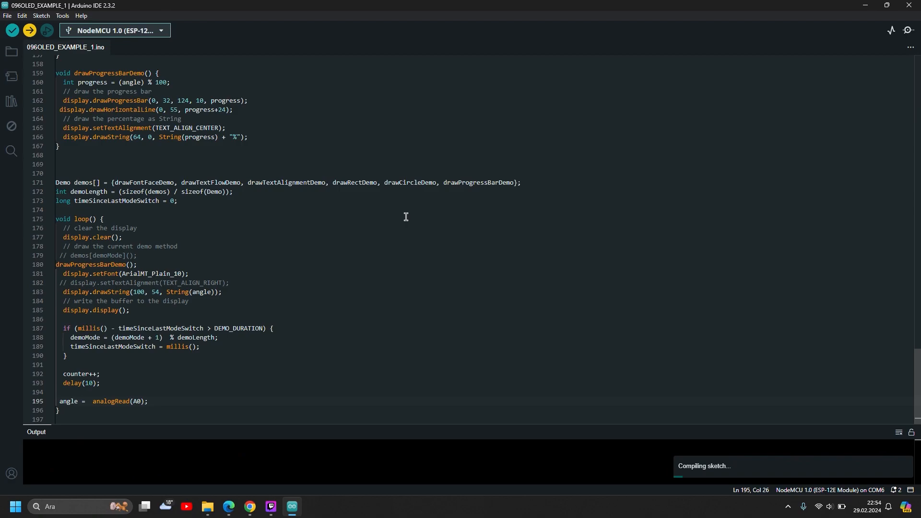